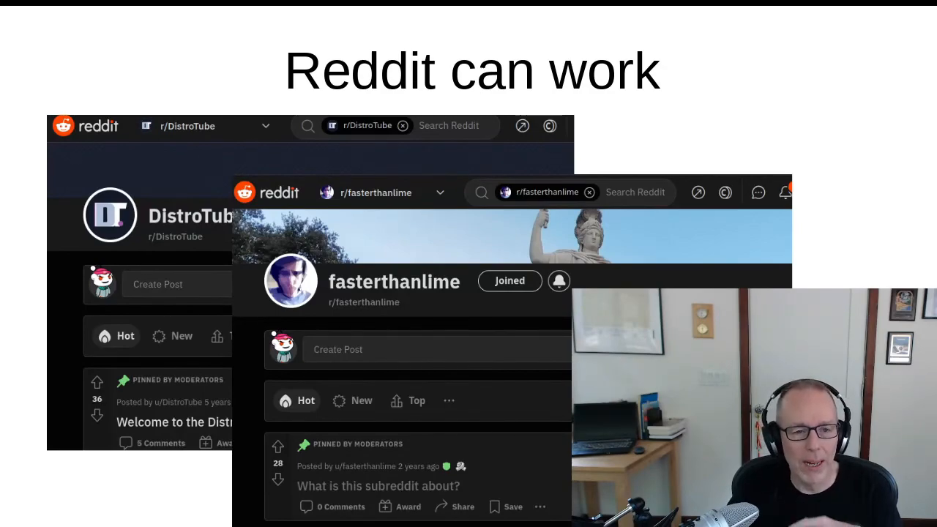
# Step: Advance from the 'Reddit can work' slide to the Indieweb slide linking indieweb.org
pyautogui.press('Right')
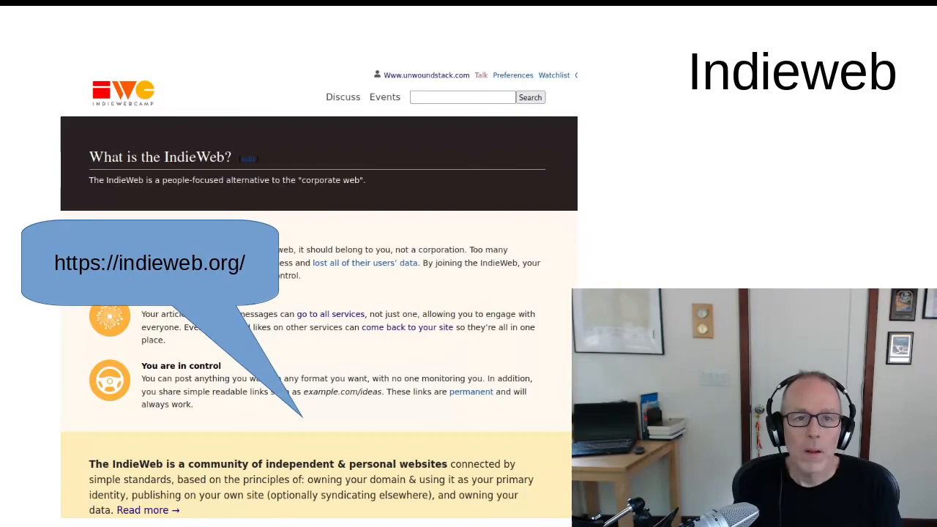